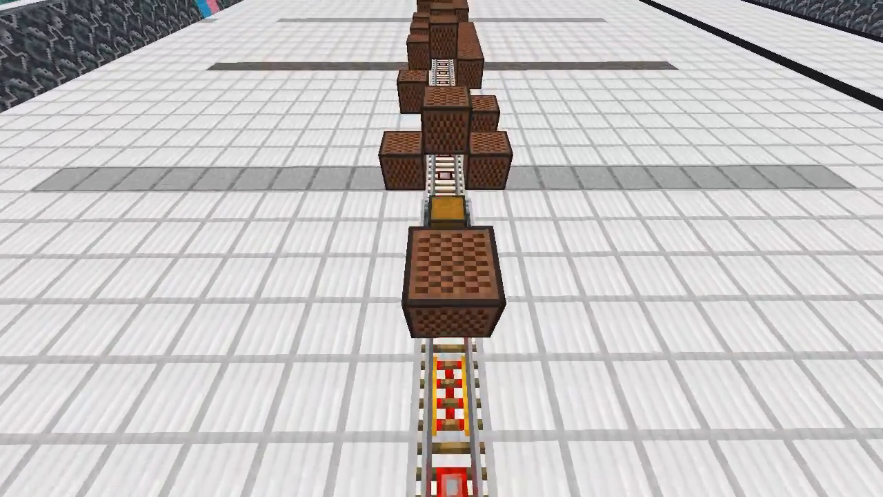
mouse_move(441, 248)
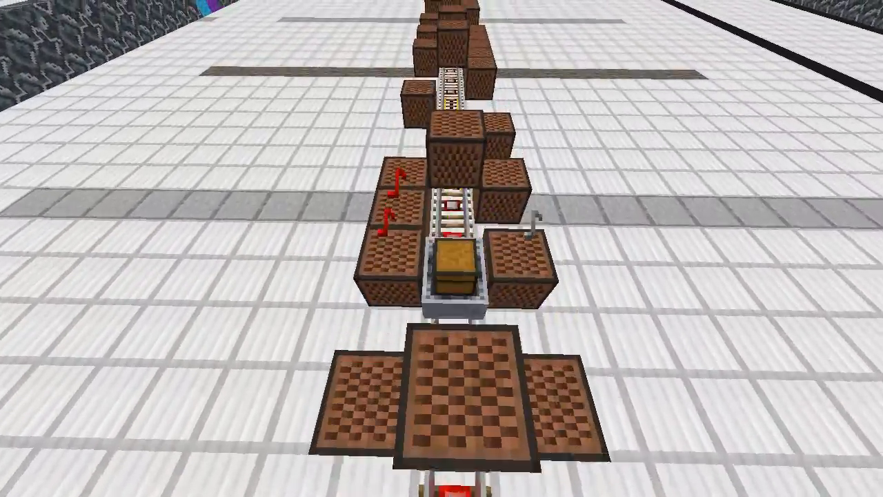
mouse_move(442, 248)
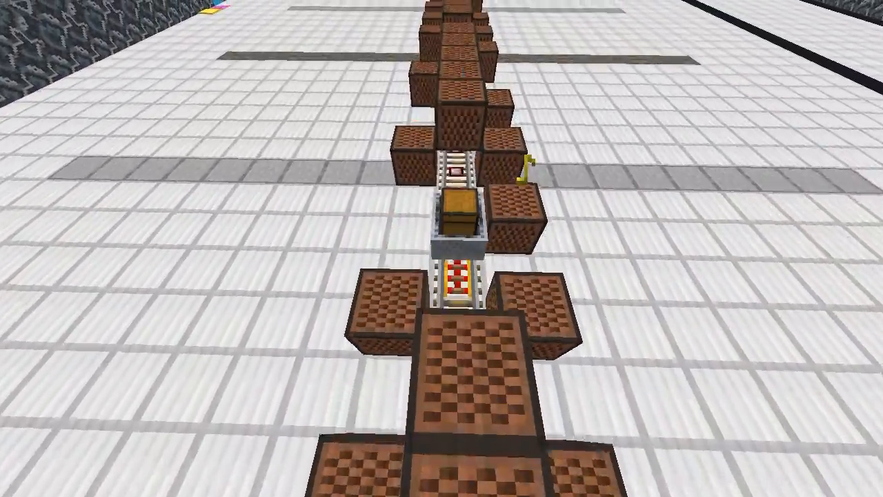
mouse_move(442, 248)
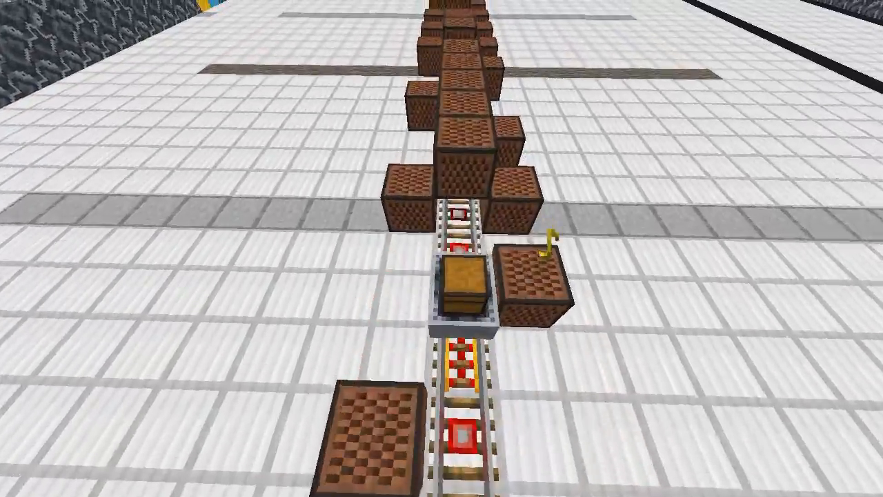
mouse_move(441, 249)
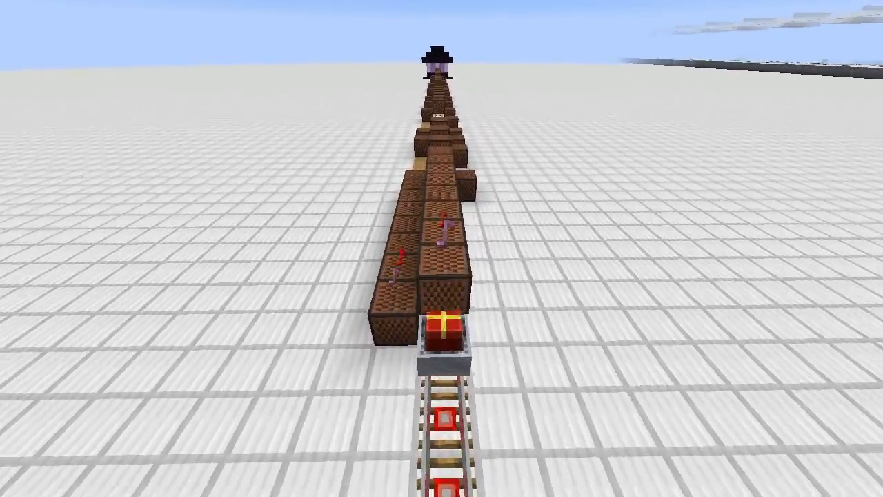
mouse_move(442, 249)
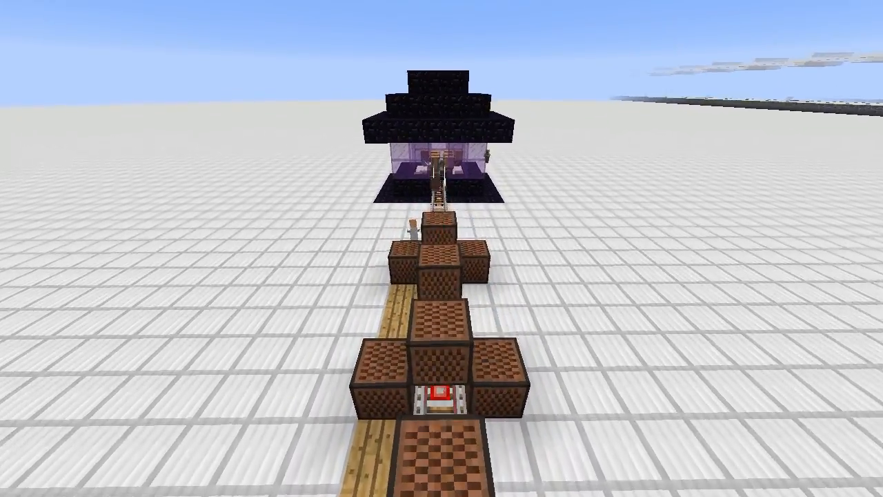
mouse_move(442, 248)
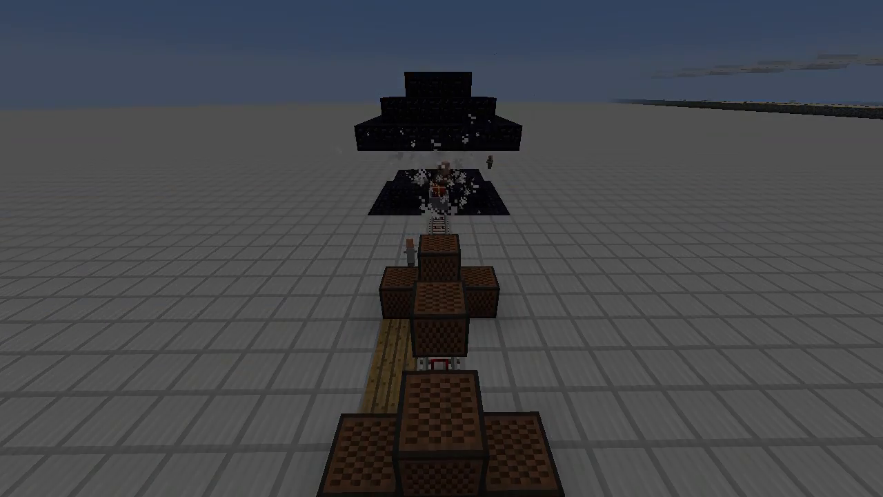